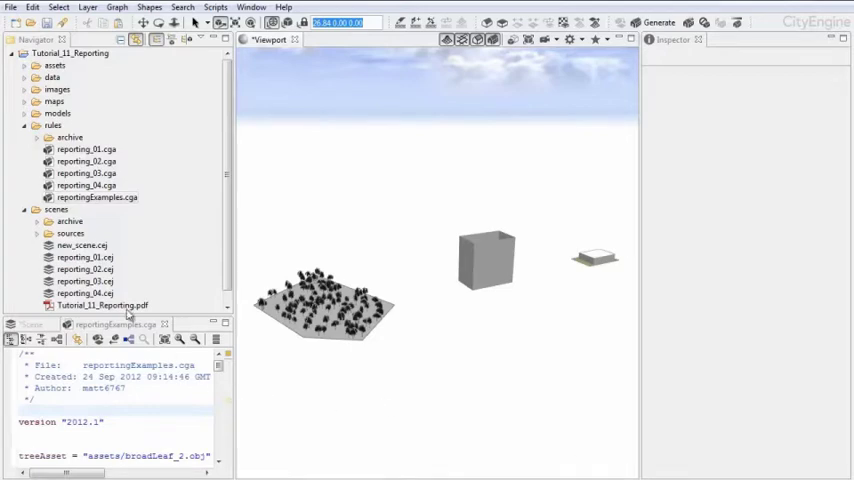
Step: Select the Tutorial_11_Reporting PDF, then select the tree-covered lot in the scene
{"action": "left_click", "coordinate": [108, 305]}
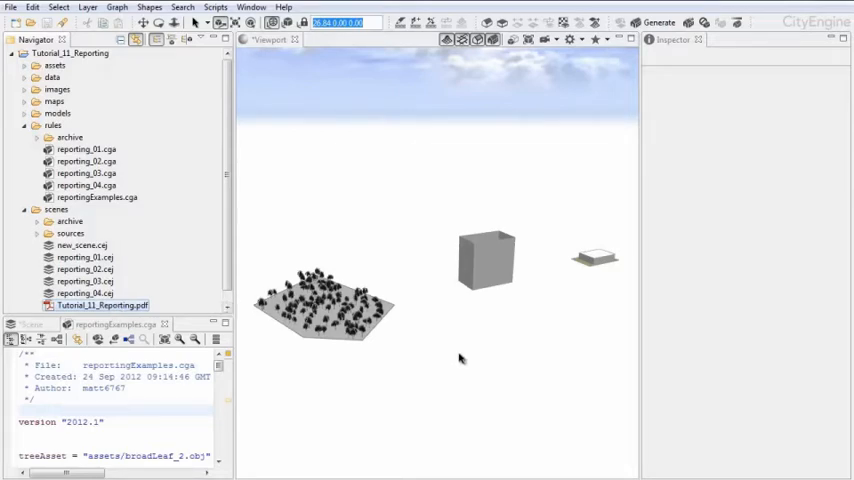
{"action": "mouse_move", "coordinate": [573, 405]}
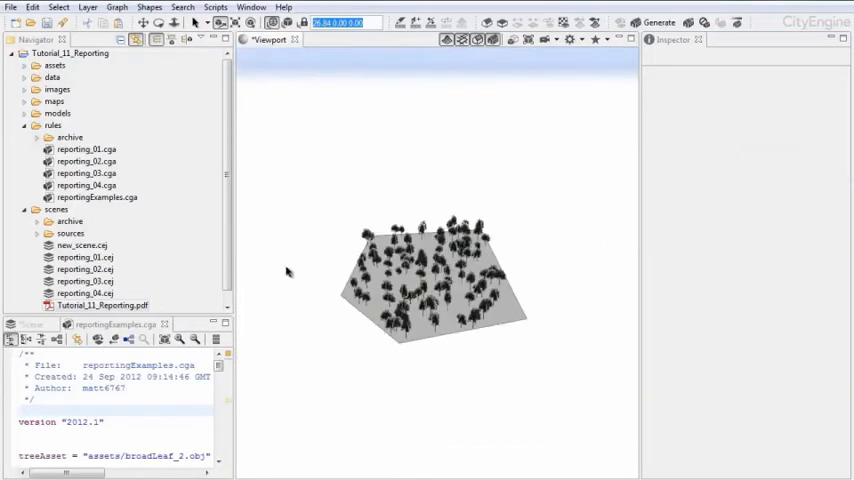
{"action": "left_click", "coordinate": [289, 291]}
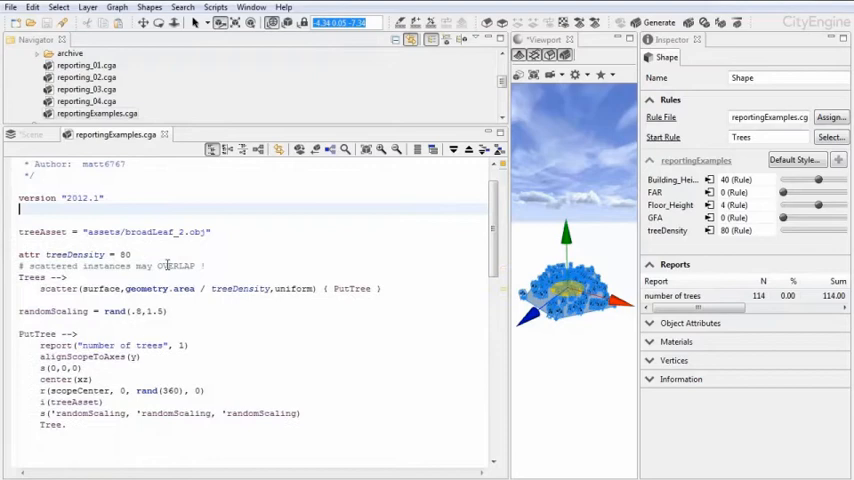
{"action": "double_click", "coordinate": [24, 288]}
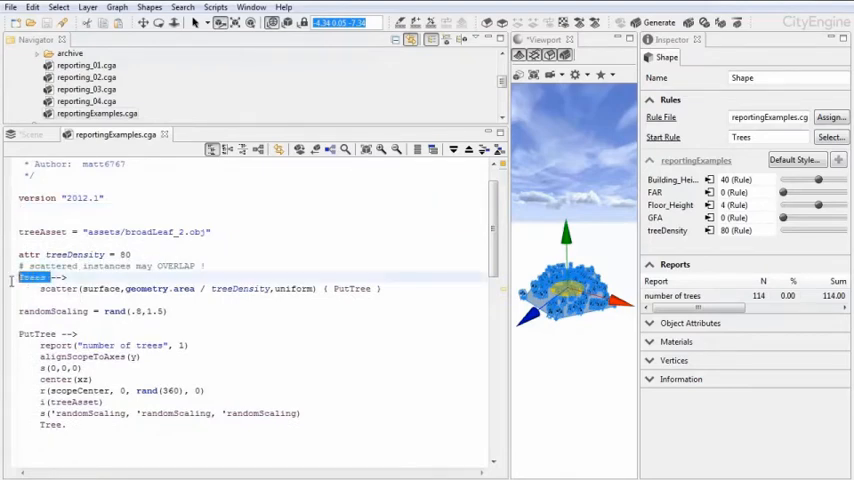
{"action": "left_click", "coordinate": [750, 137]}
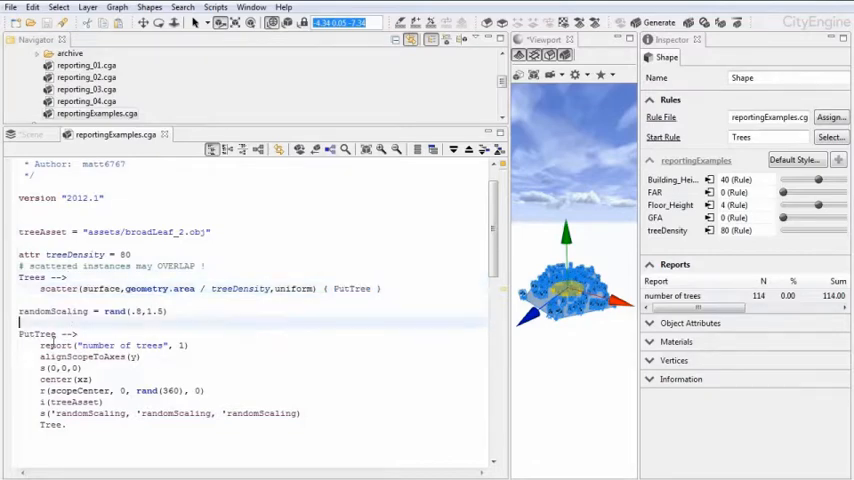
{"action": "double_click", "coordinate": [55, 345]}
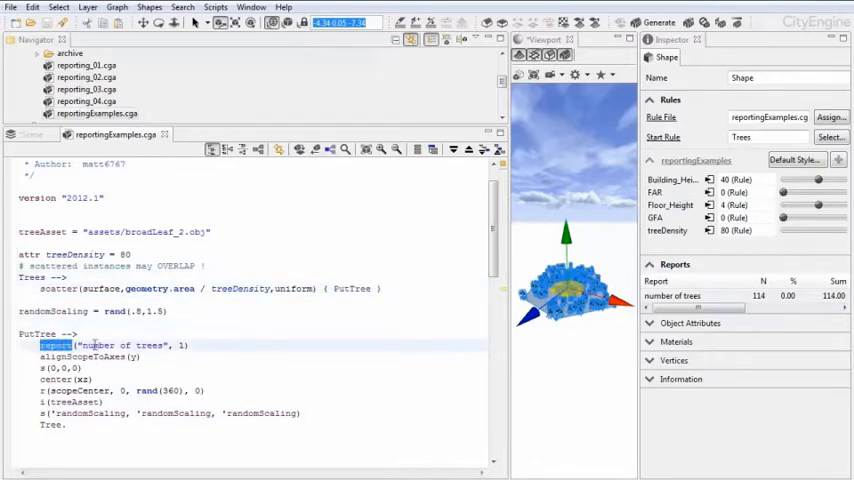
{"action": "scroll", "scroll_direction": "down", "scroll_amount": 3}
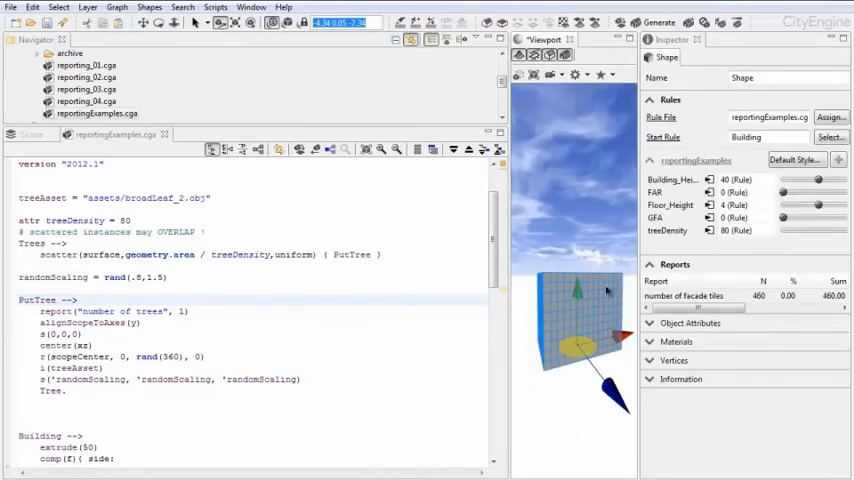
Step: Highlight the Building rule's extrude, side split and report("number of facade tiles") lines in the CGA editor
{"action": "scroll", "scroll_direction": "down", "scroll_amount": 3}
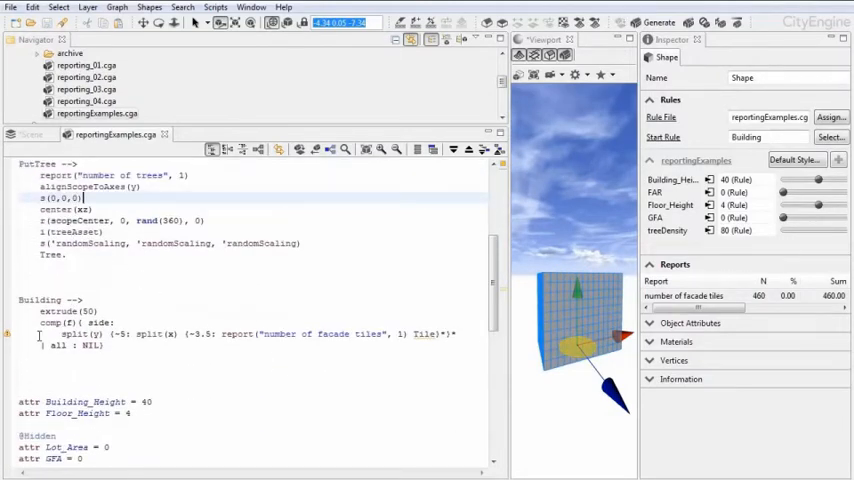
{"action": "double_click", "coordinate": [32, 298]}
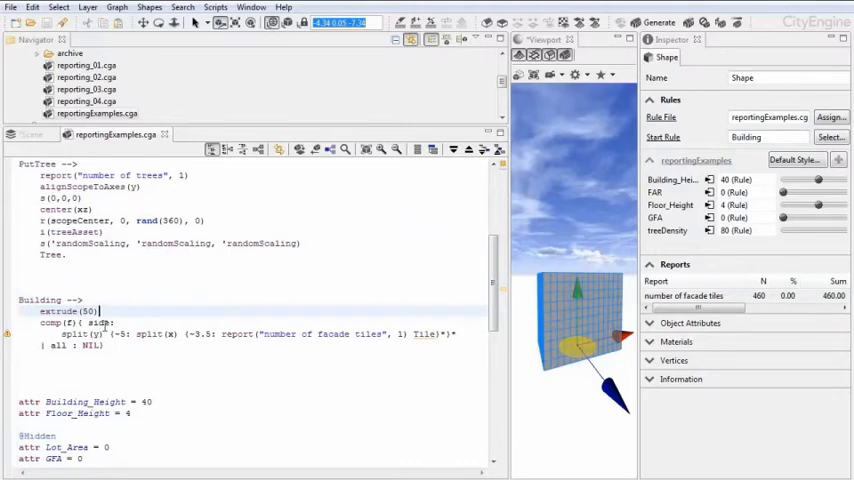
{"action": "double_click", "coordinate": [100, 324]}
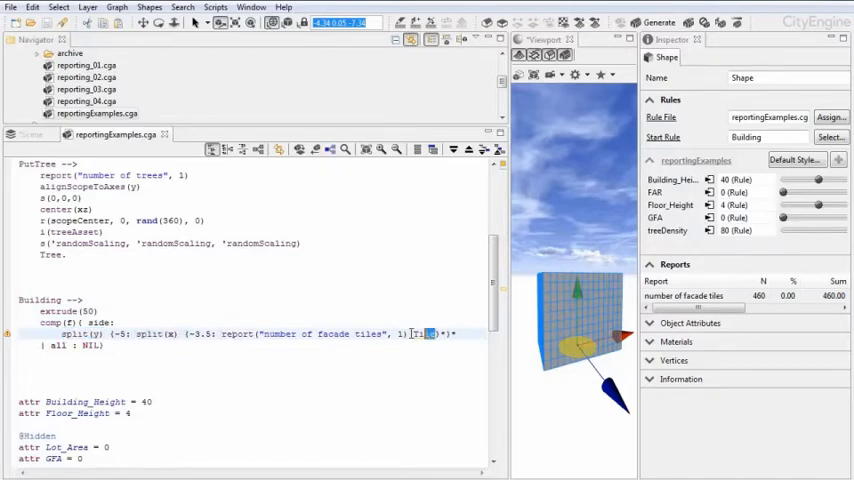
{"action": "double_click", "coordinate": [420, 333]}
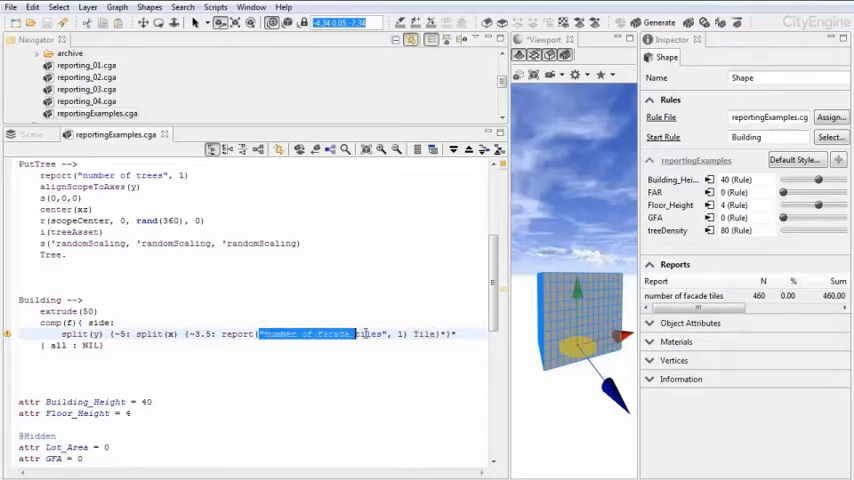
{"action": "left_click", "coordinate": [402, 334]}
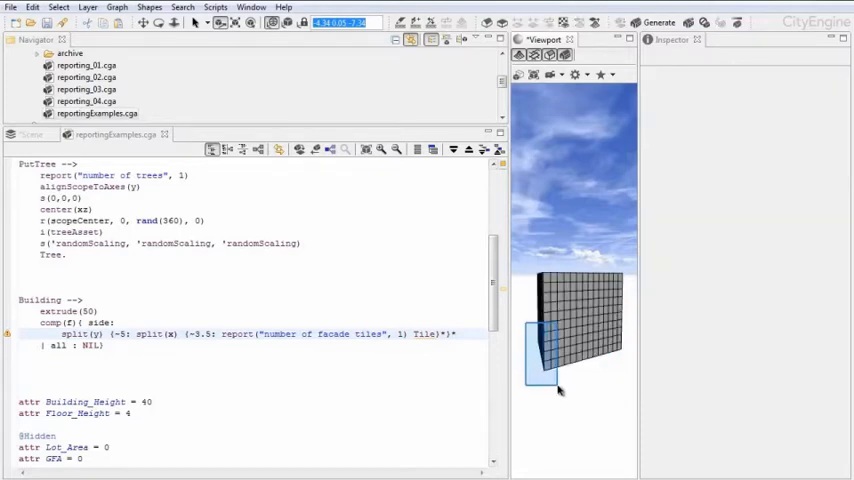
Step: Deselect the building by clicking empty viewport space
{"action": "left_click", "coordinate": [555, 350]}
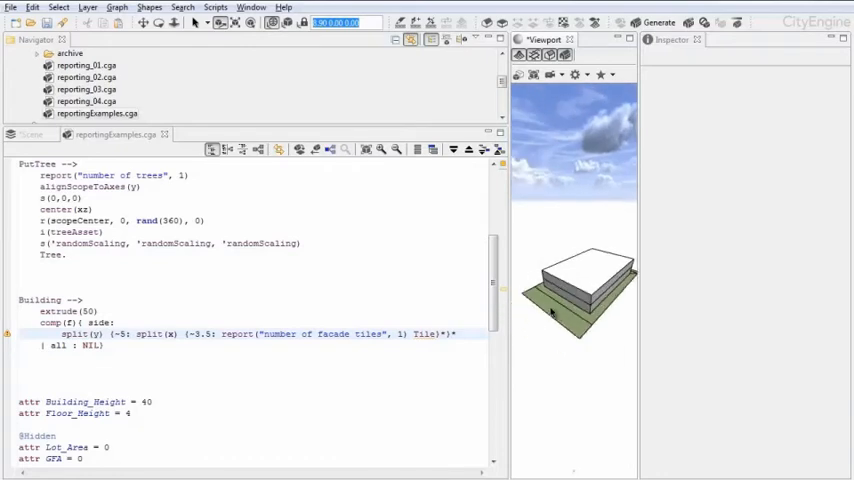
Step: Select the parcel with the low building and scroll the Inspector to its Reports section
{"action": "left_click", "coordinate": [578, 290]}
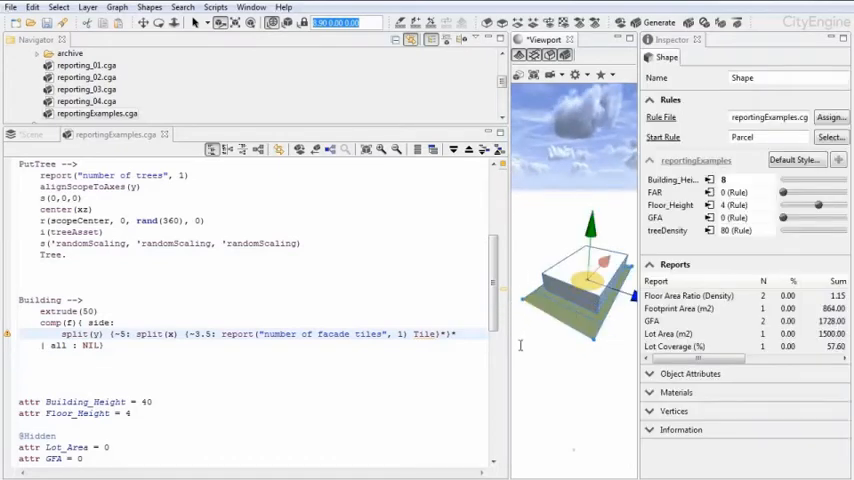
{"action": "scroll", "scroll_direction": "down", "scroll_amount": 3}
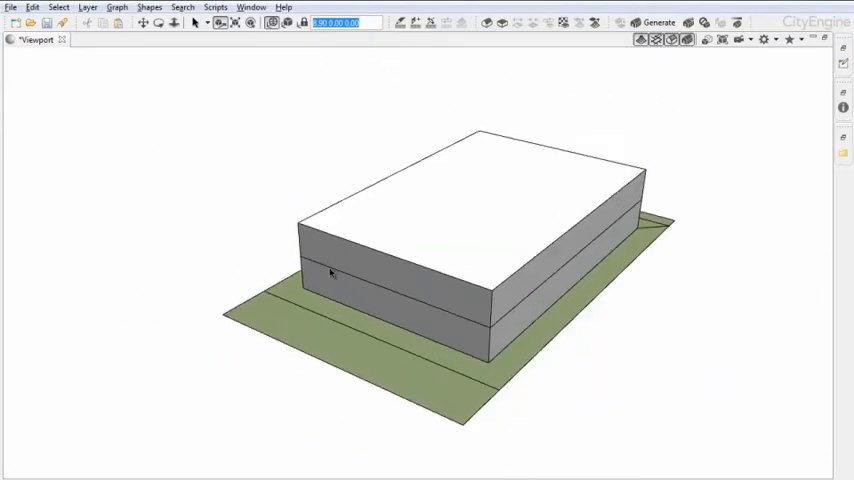
{"action": "mouse_move", "coordinate": [360, 354]}
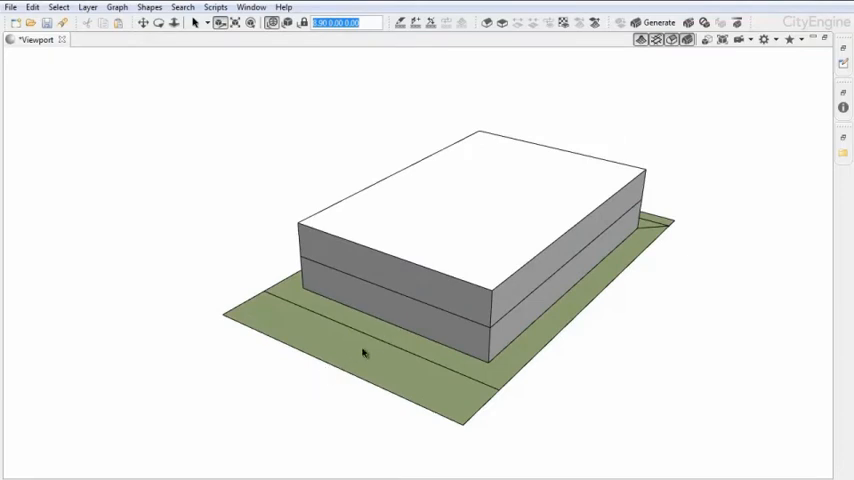
{"action": "mouse_move", "coordinate": [502, 253]}
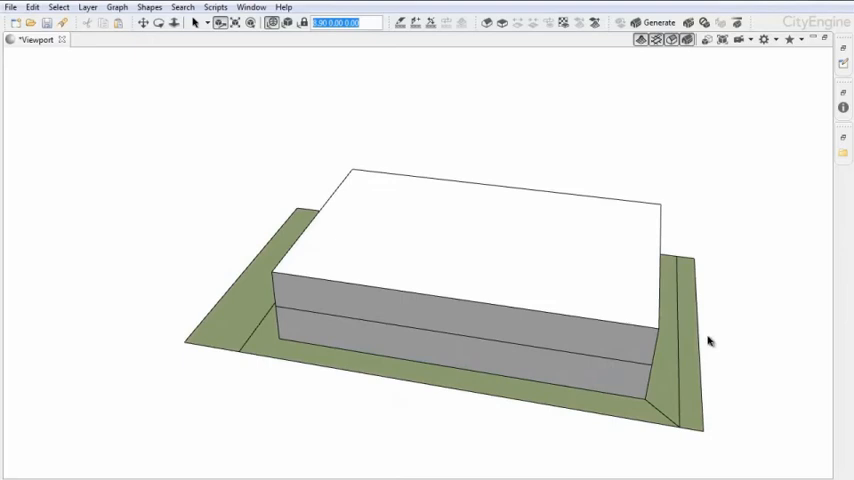
{"action": "mouse_move", "coordinate": [700, 340]}
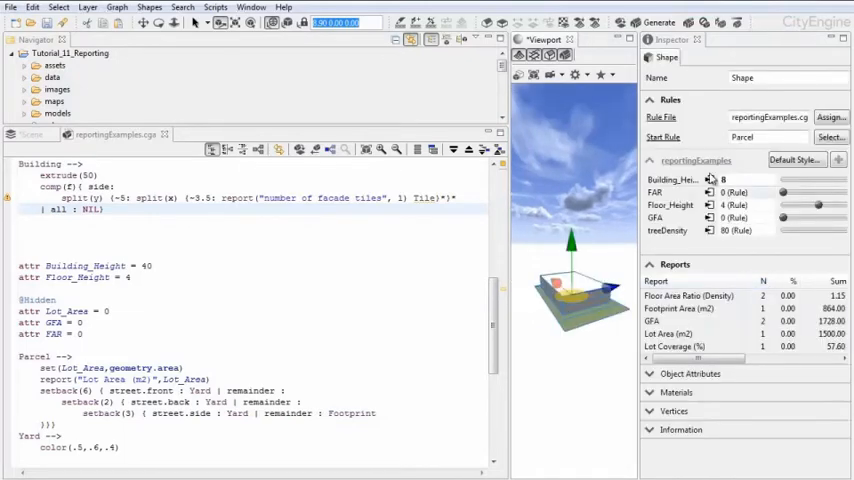
Step: Set Building_Height to its rule-defined value of 40 via the Attribute Connection Editor
{"action": "left_click", "coordinate": [707, 179]}
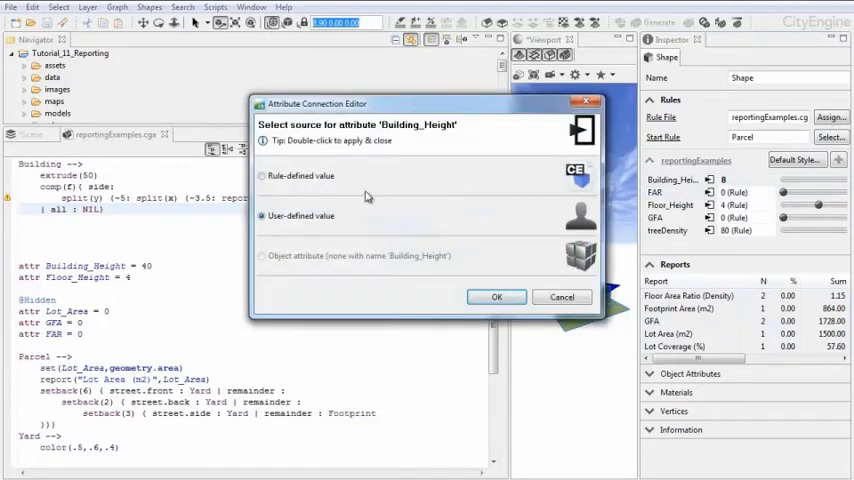
{"action": "left_click", "coordinate": [496, 296]}
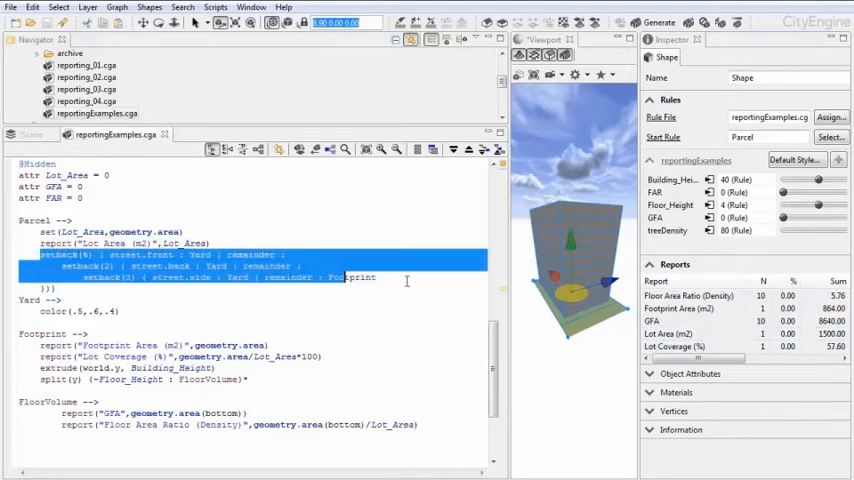
Step: Highlight the Footprint rule and the GFA report label in the Parcel rule code
{"action": "left_click", "coordinate": [133, 311]}
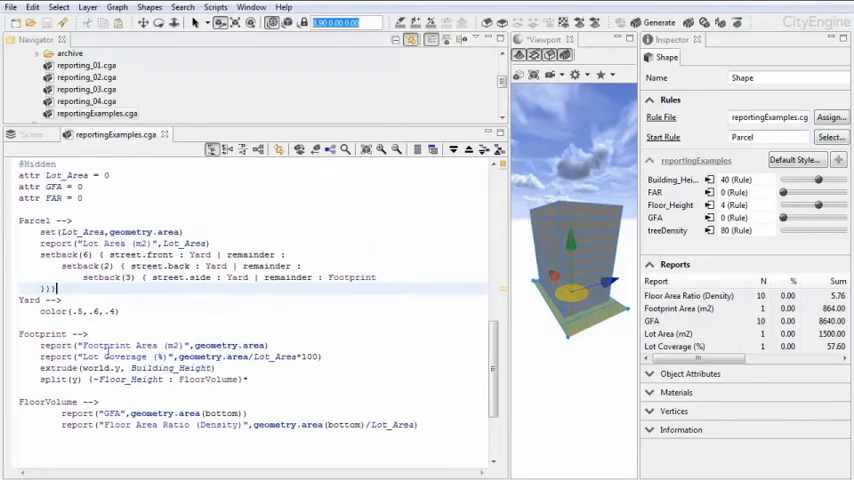
{"action": "double_click", "coordinate": [135, 345]}
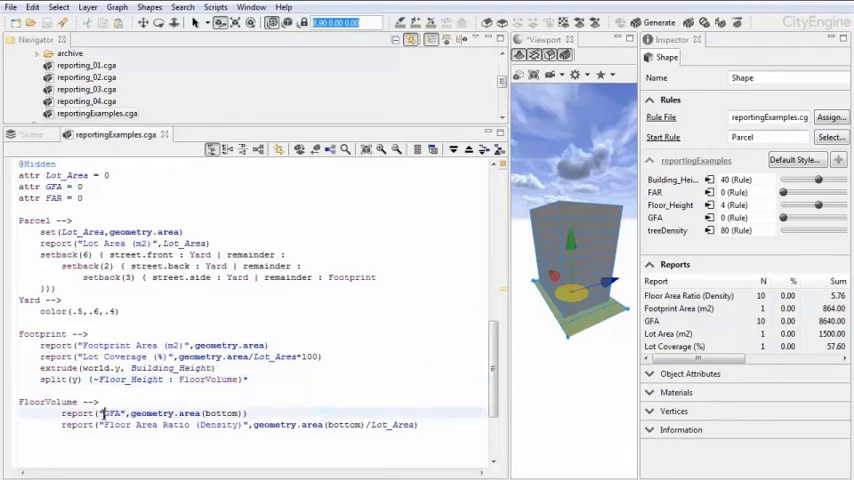
{"action": "double_click", "coordinate": [118, 419]}
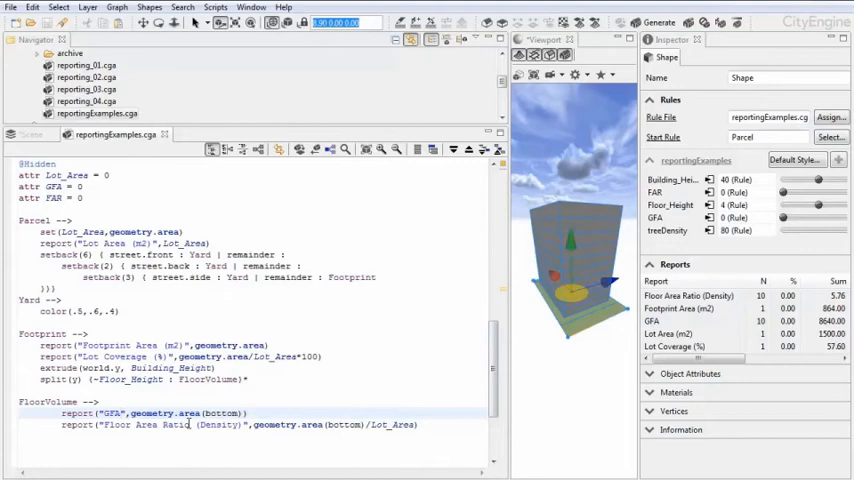
Step: Highlight the Floor Area Ratio report label and select its floor area formula
{"action": "double_click", "coordinate": [227, 413]}
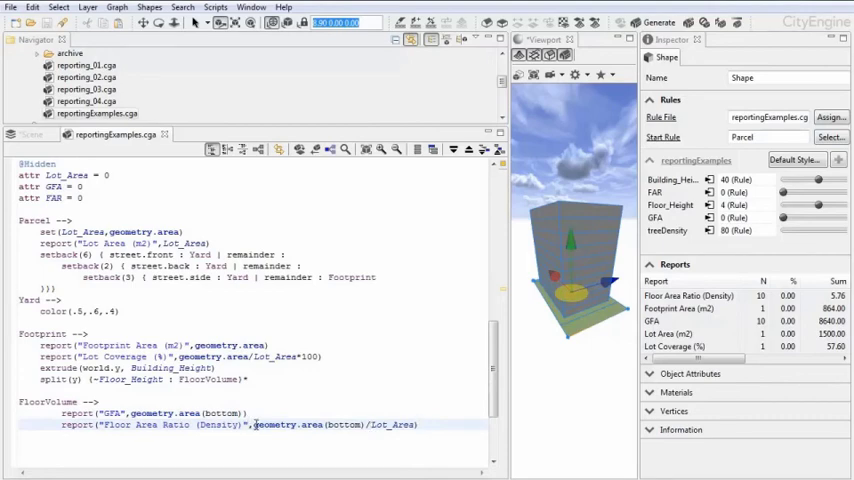
{"action": "double_click", "coordinate": [300, 424]}
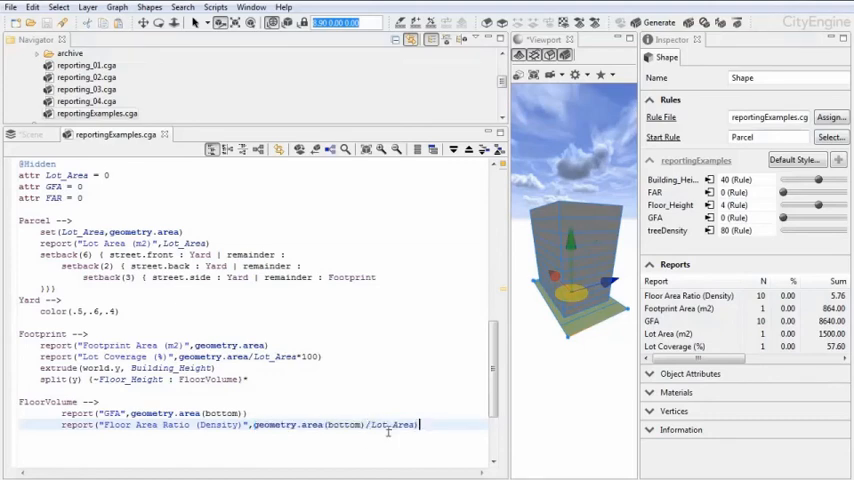
{"action": "left_click_drag", "start_coordinate": [253, 424], "coordinate": [420, 424]}
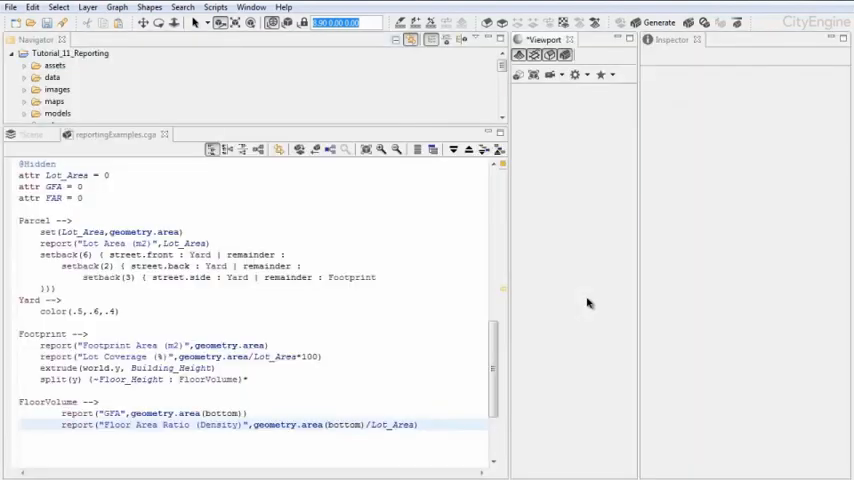
Step: Click in the viewport to show the regenerated tall building on its lot
{"action": "left_click", "coordinate": [650, 22]}
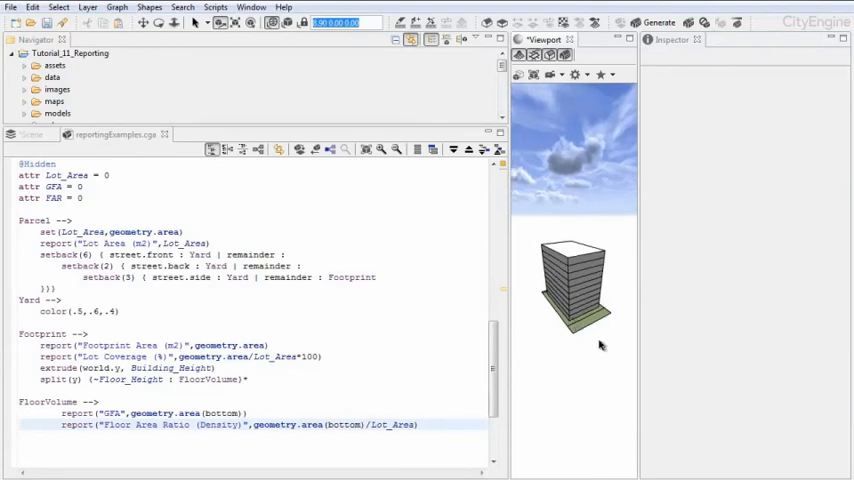
{"action": "mouse_move", "coordinate": [602, 352]}
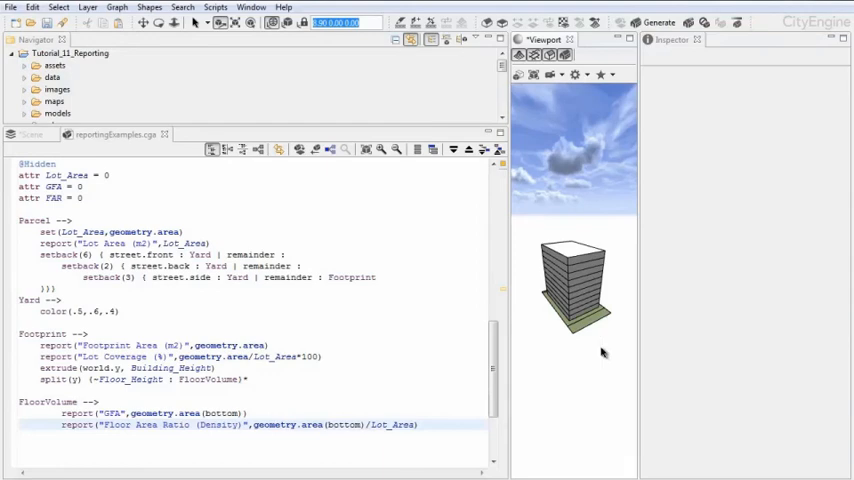